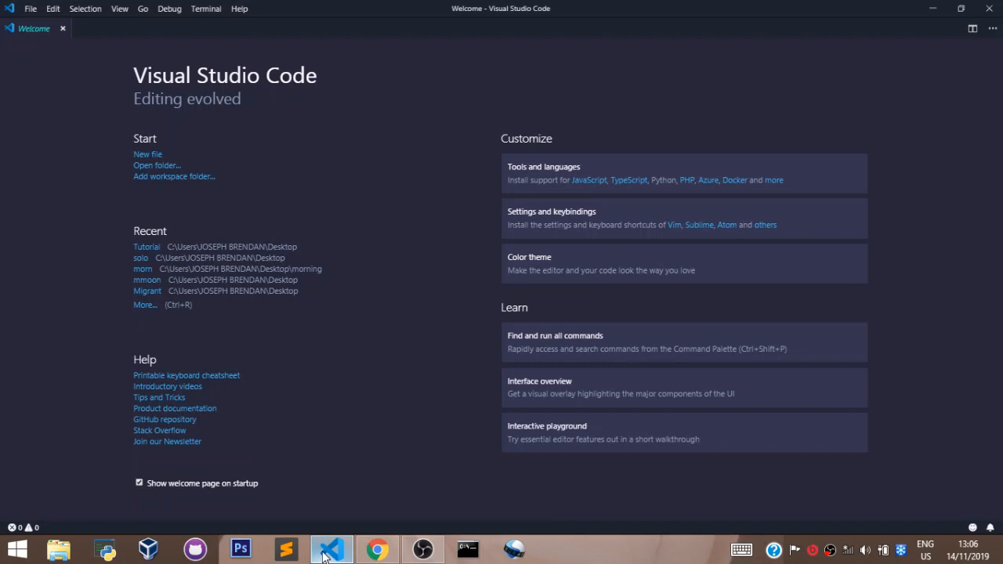
mouse_move(51, 36)
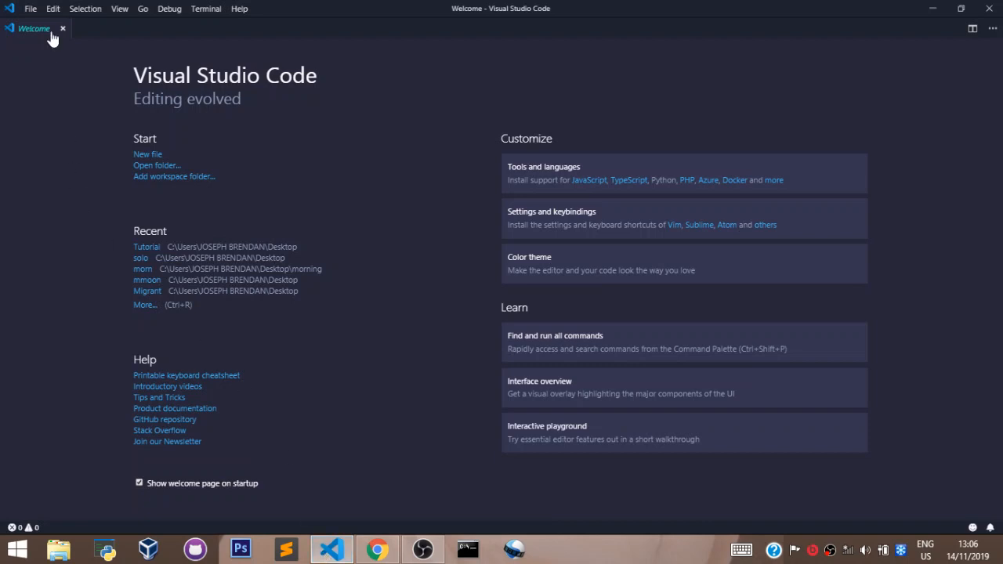
Open the Tutorial folder as the workspace from the File menu and close the Welcome tab.
left_click(30, 9)
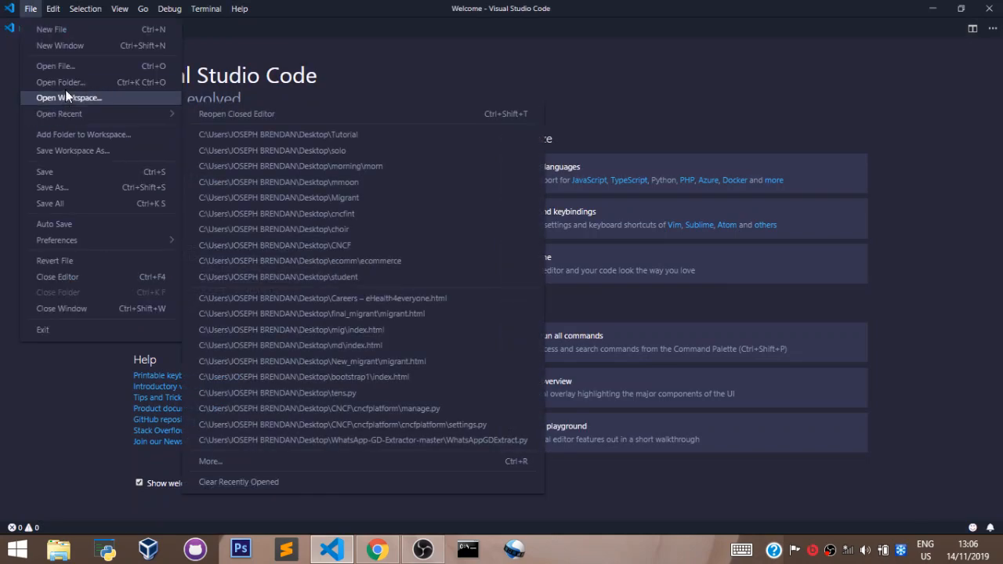
left_click(60, 82)
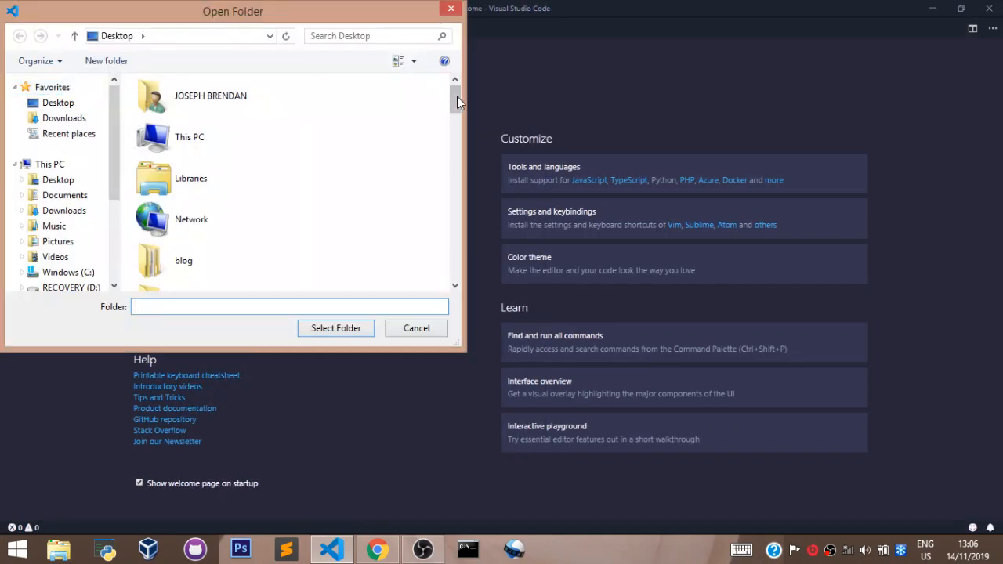
scroll("down", 3)
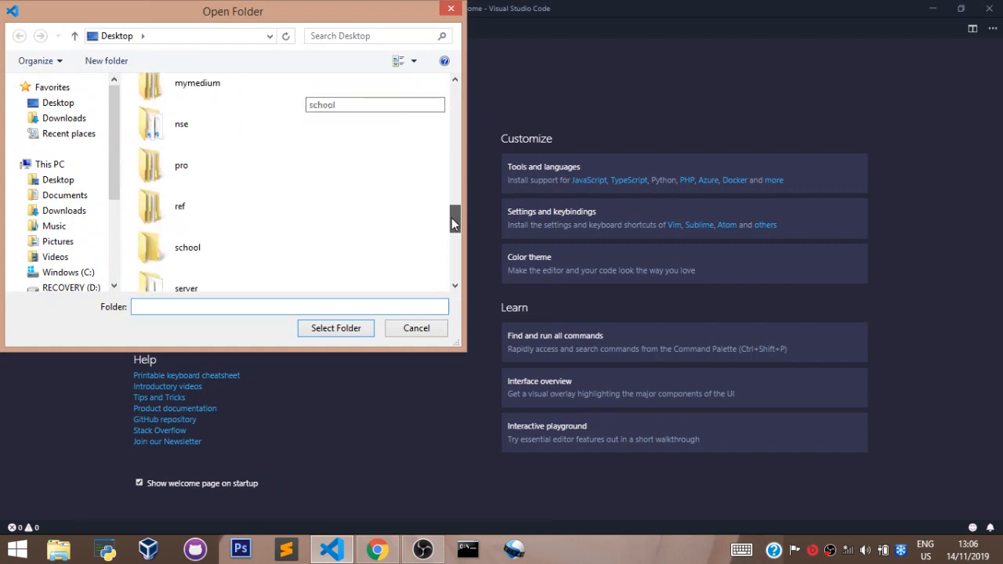
scroll("down", 3)
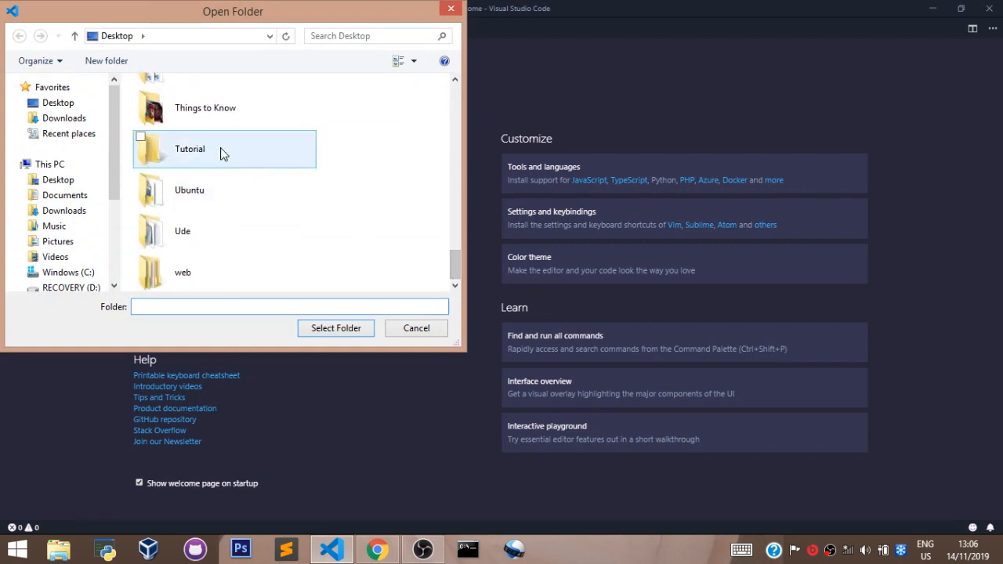
left_click(417, 327)
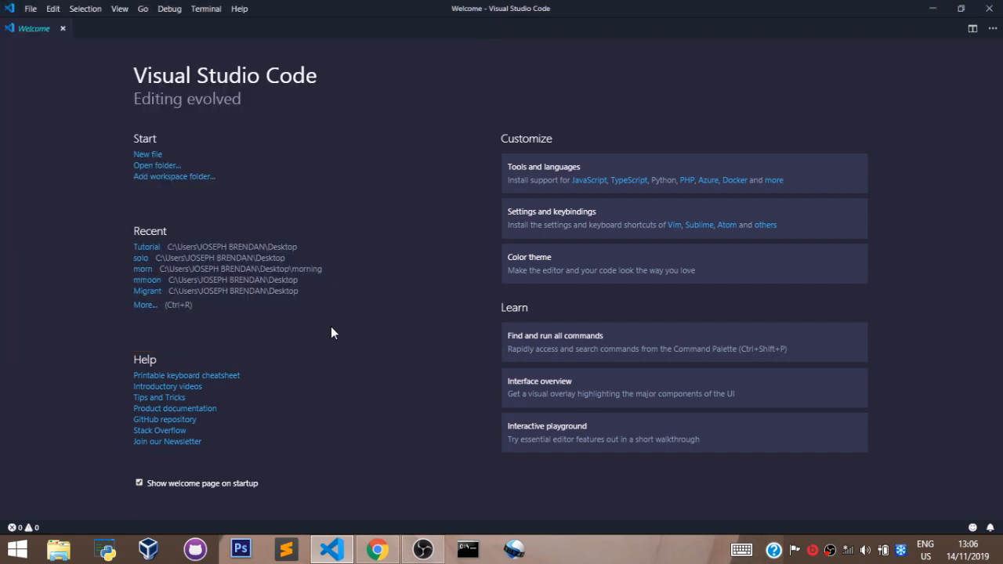
left_click(146, 246)
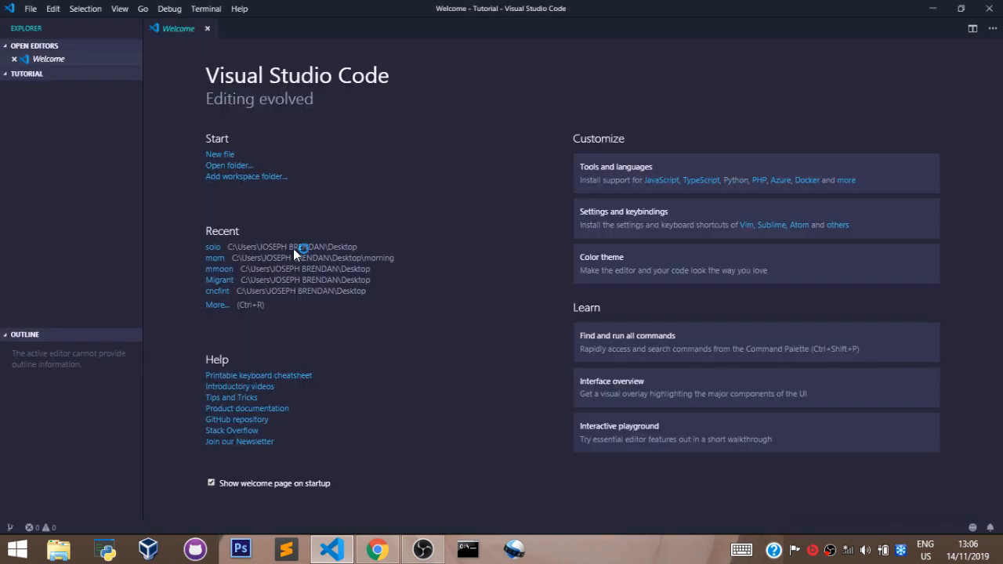
left_click(207, 28)
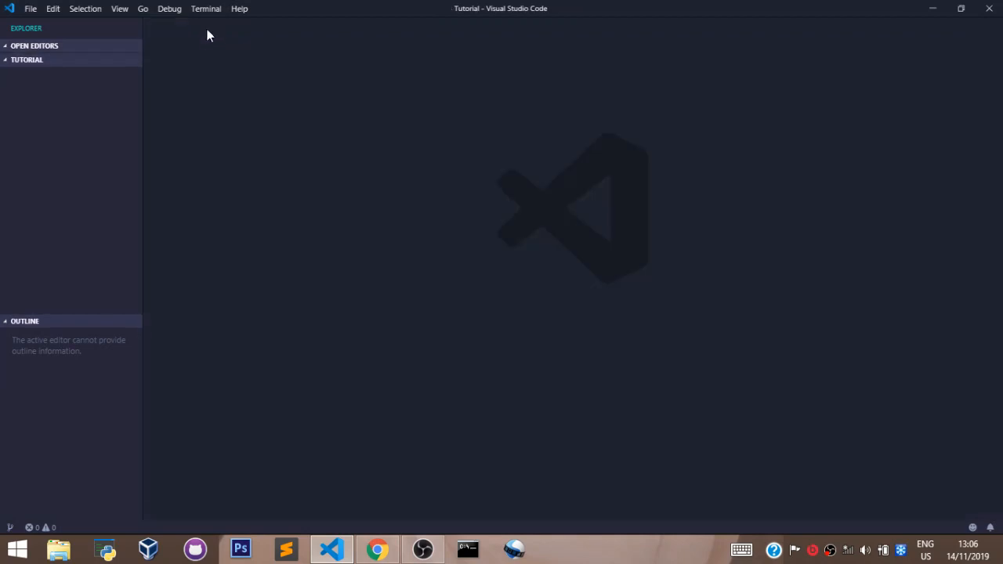
mouse_move(88, 189)
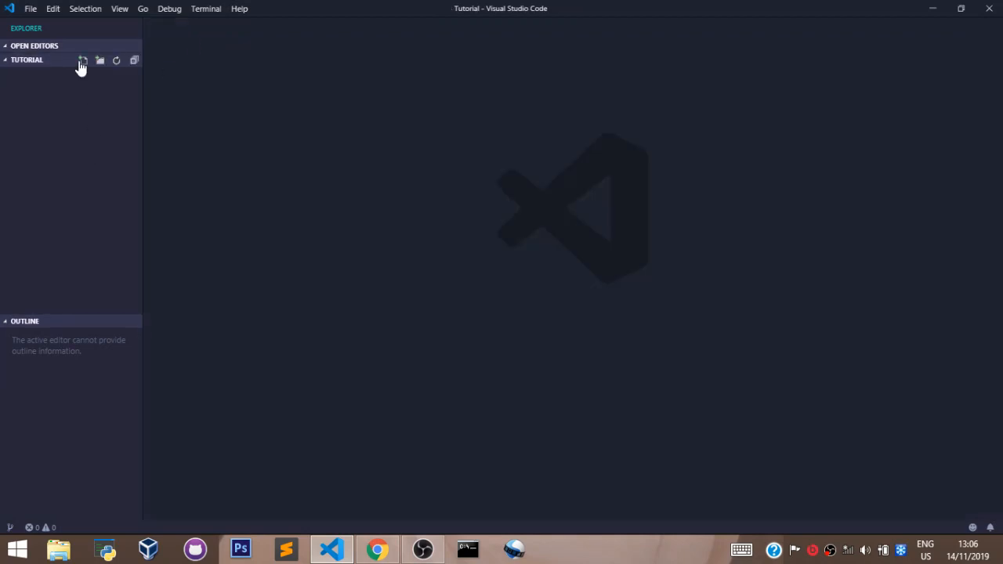
mouse_move(82, 60)
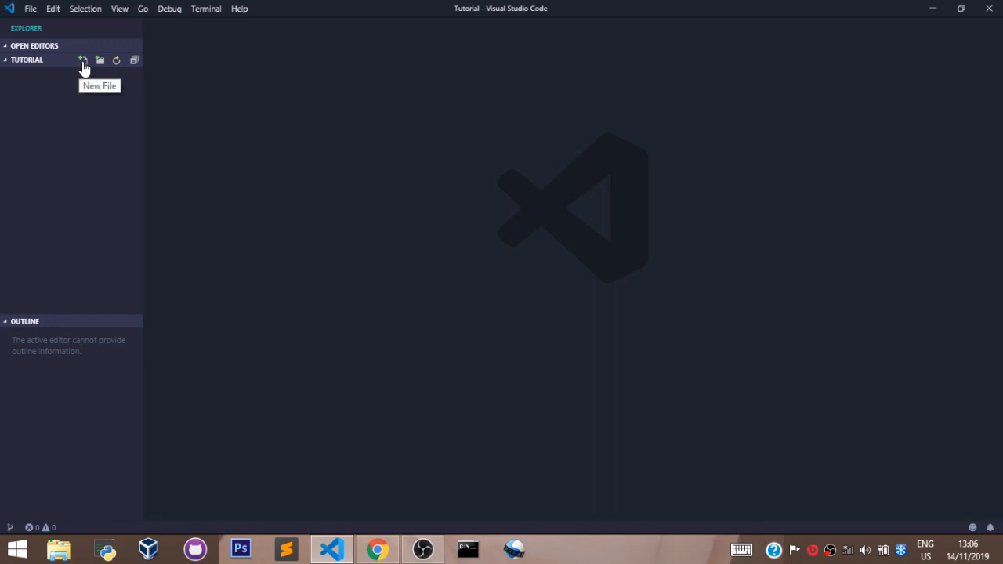
Add a new file named index.html to the Tutorial folder.
left_click(83, 61)
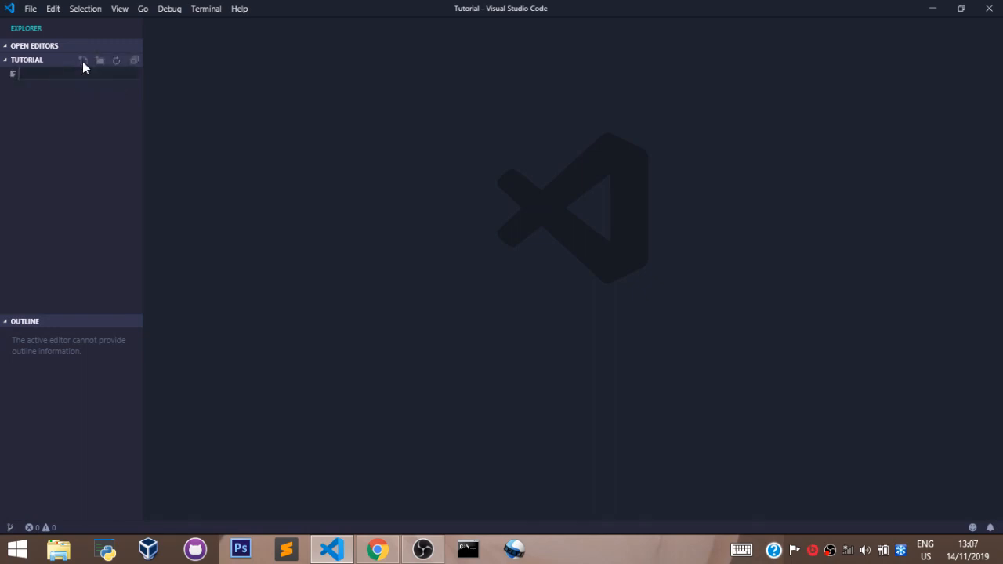
type("index")
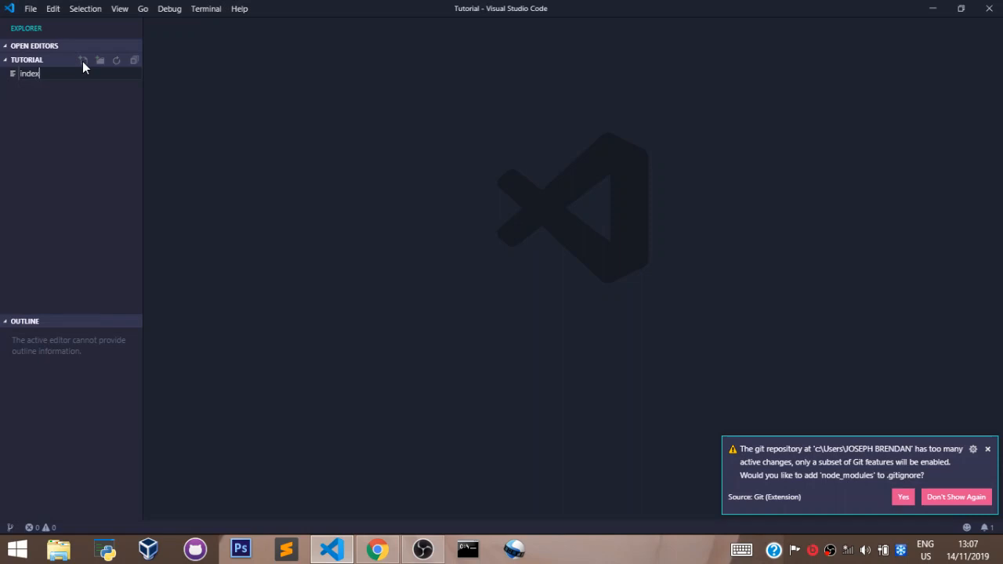
type(".html")
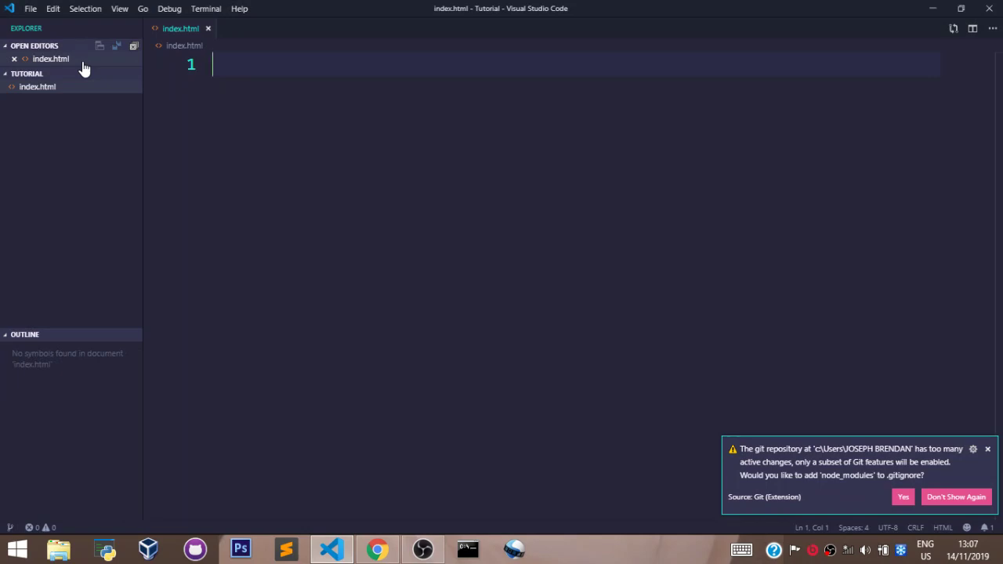
Write 'welcome to migrant solutions.' on line 1 of index.html.
type("welcome to")
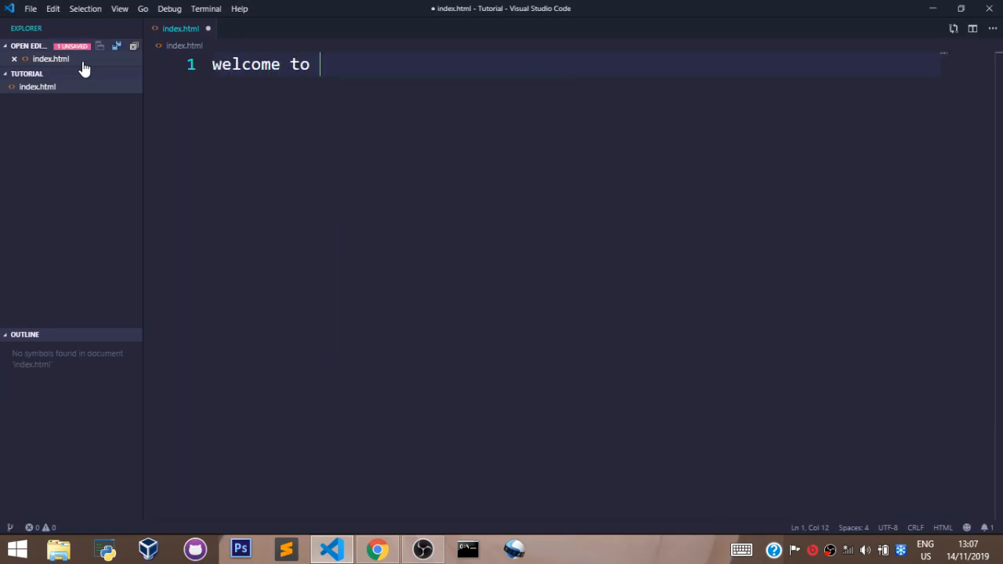
type("migrant so")
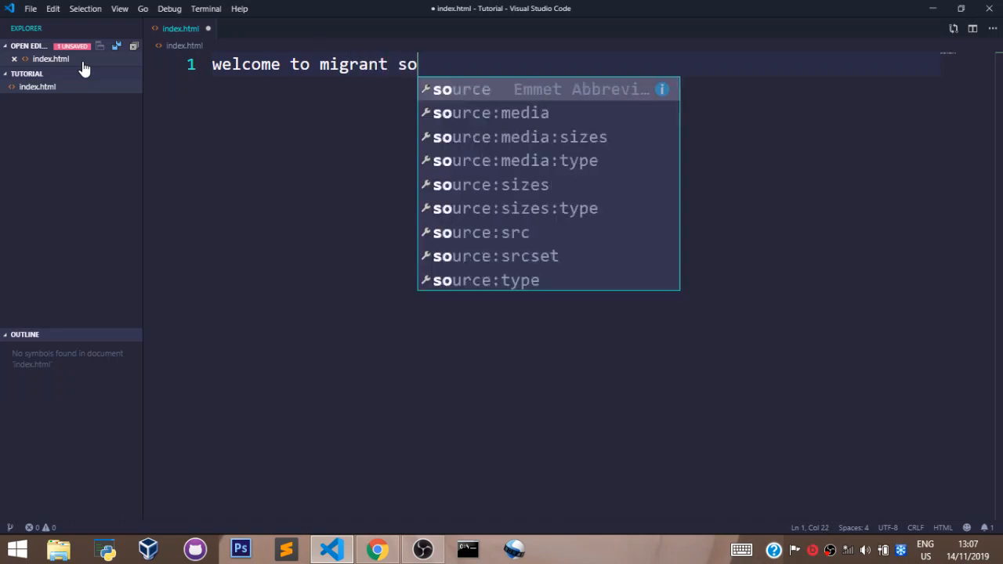
type("lutions")
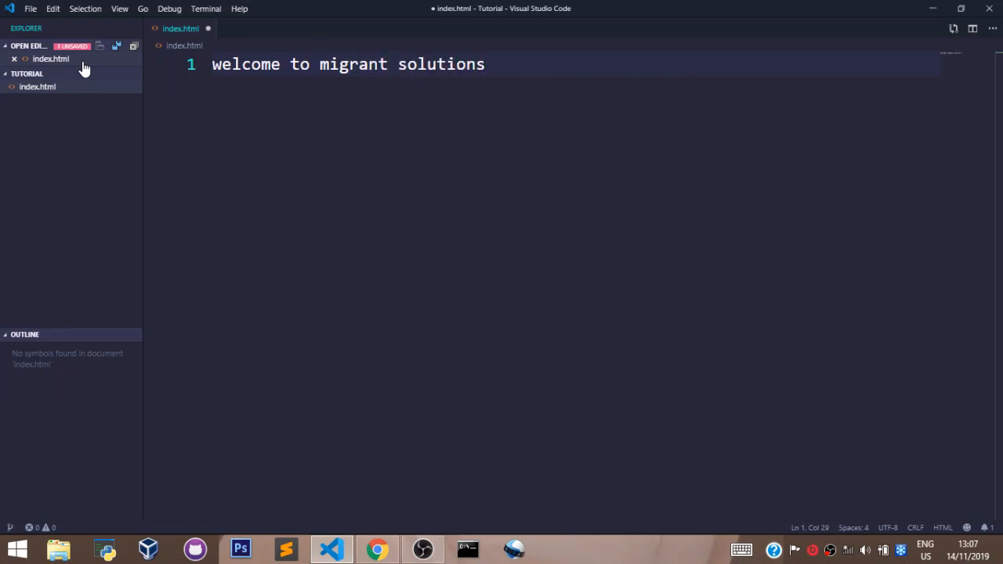
type(".")
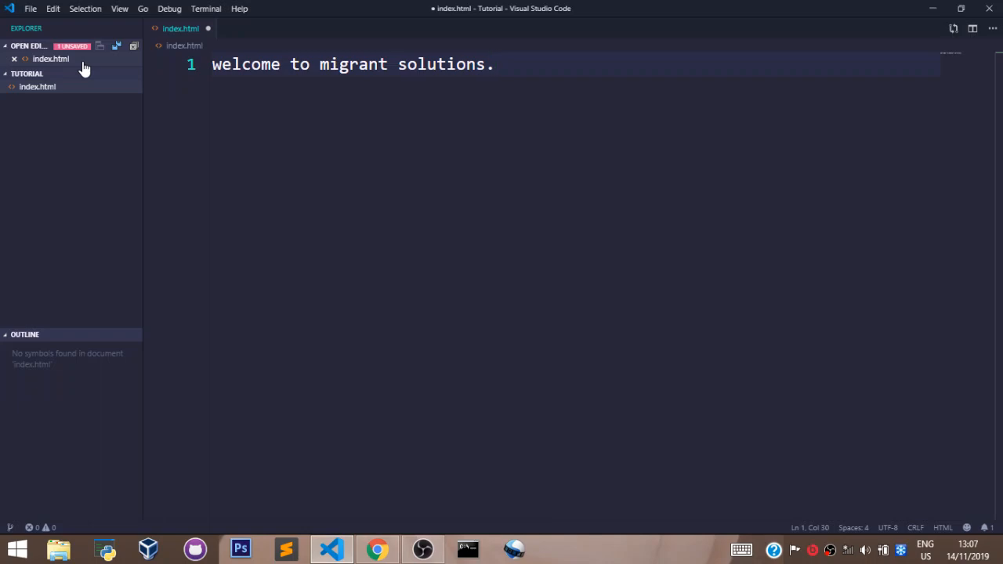
left_click(58, 547)
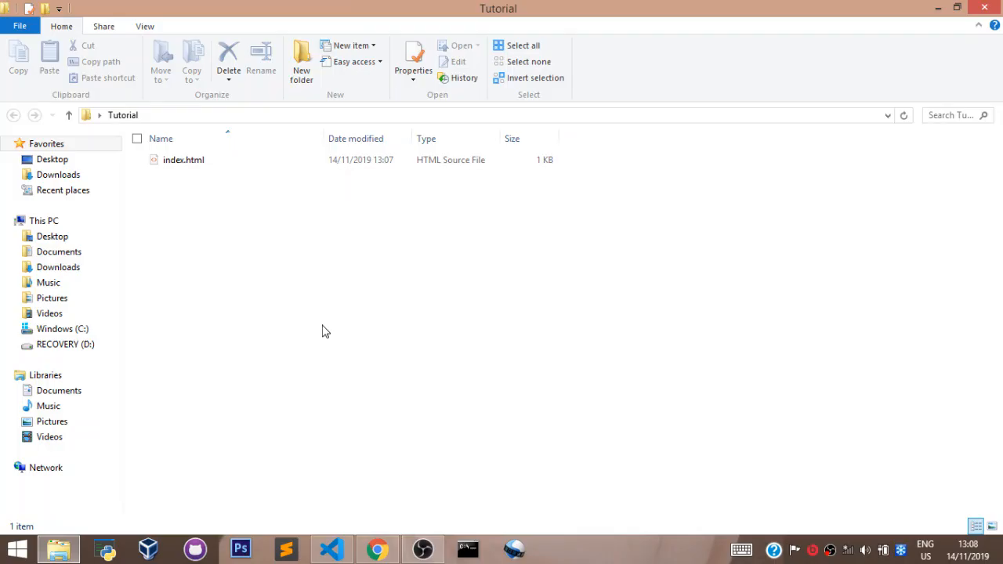
mouse_move(548, 7)
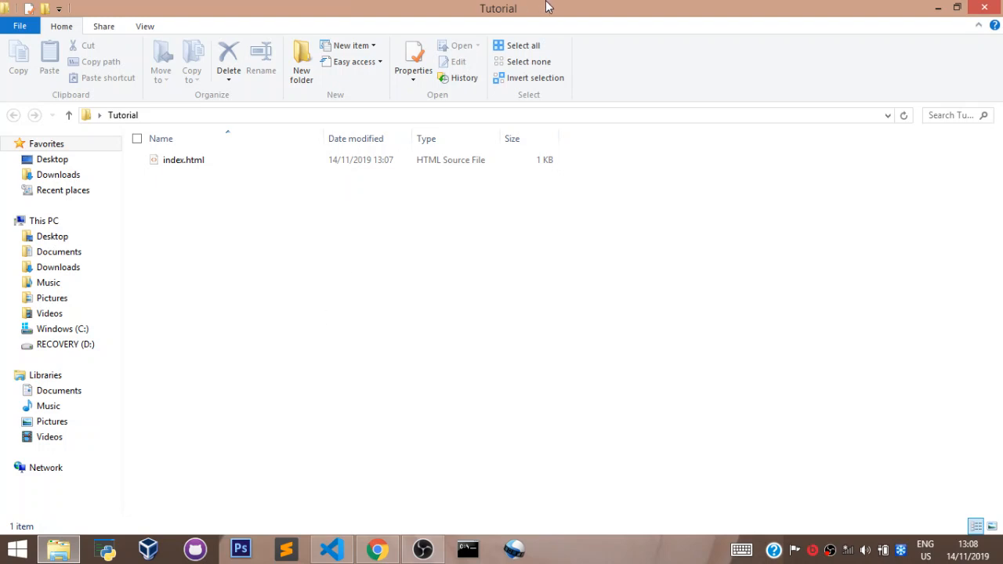
mouse_move(486, 10)
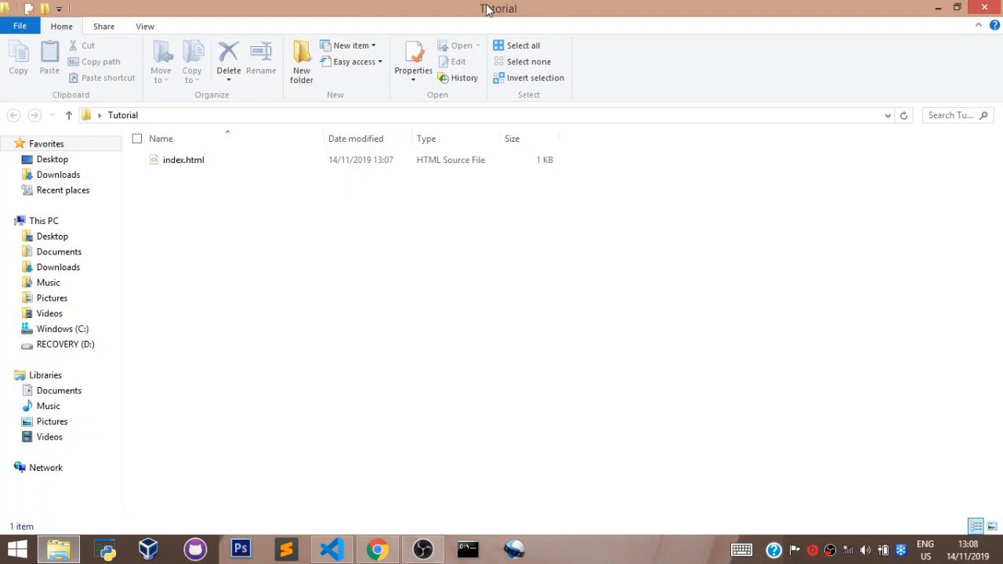
Select index.html in File Explorer's Tutorial folder and show its context menu.
left_click(183, 160)
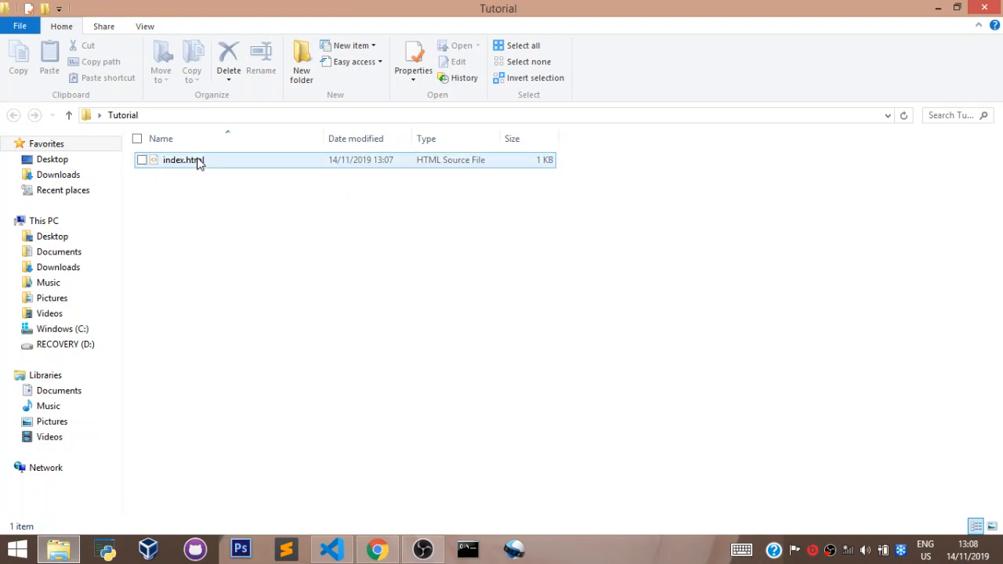
right_click(181, 160)
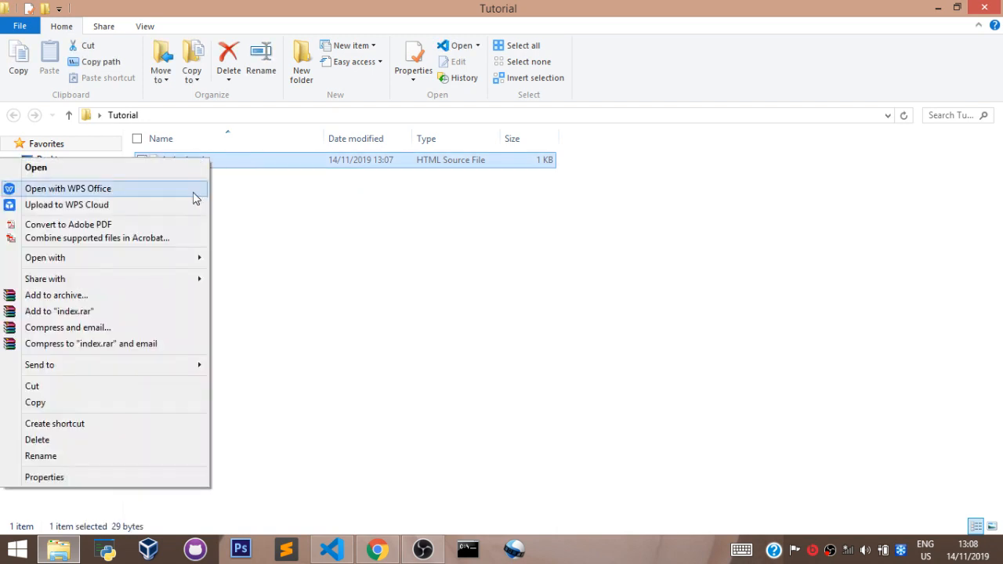